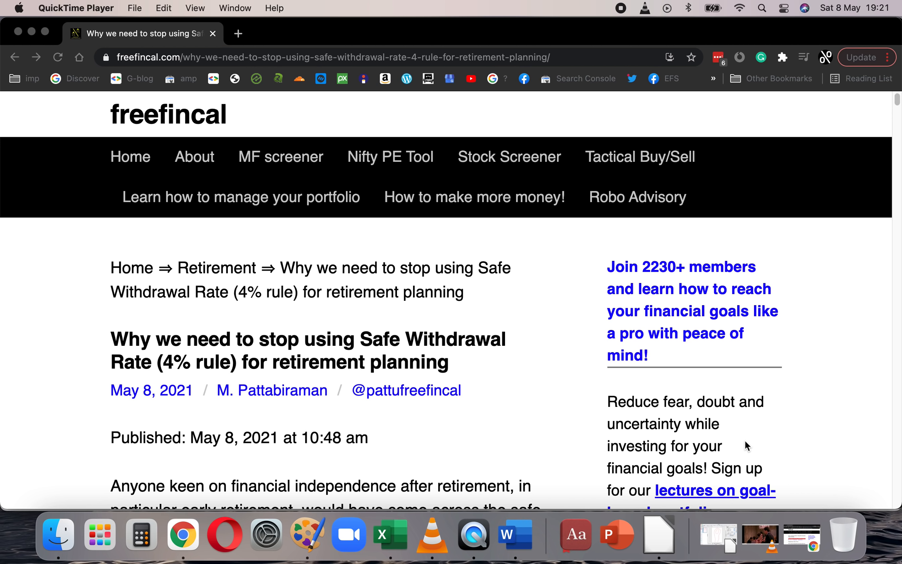
pyautogui.moveTo(560, 346)
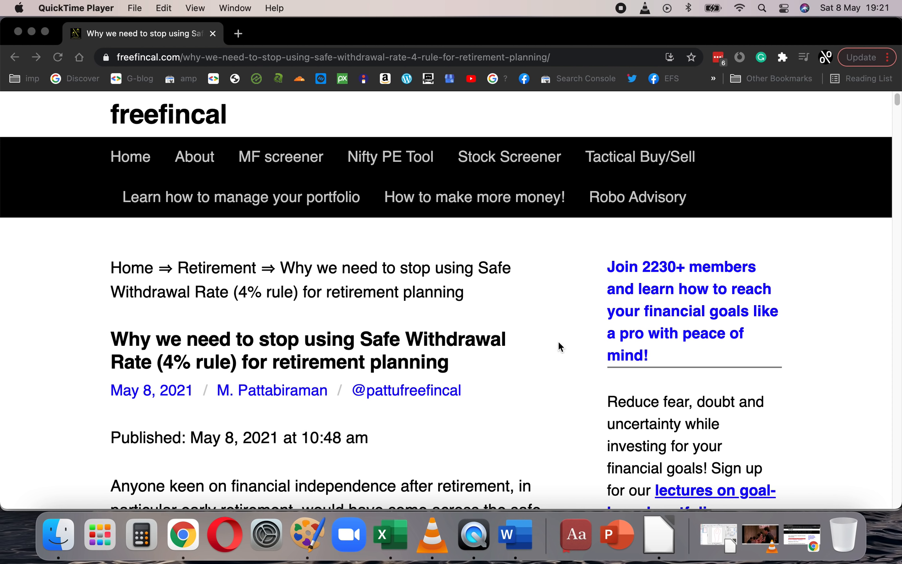
pyautogui.moveTo(499, 380)
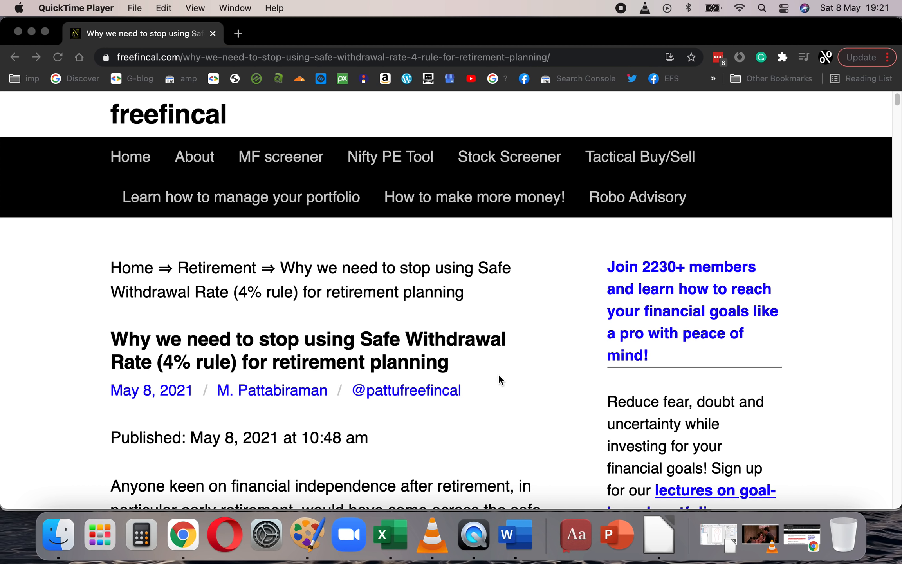
pyautogui.moveTo(374, 466)
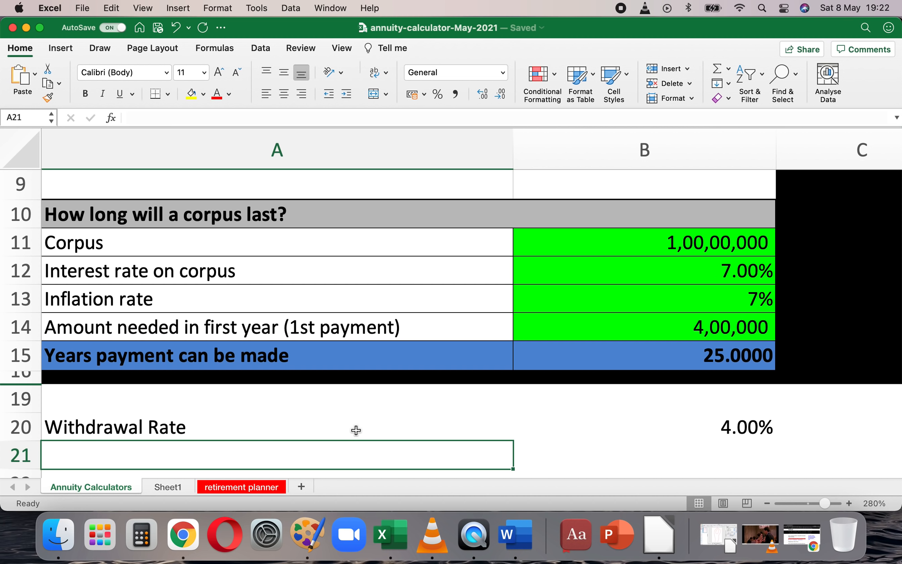
pyautogui.moveTo(793, 129)
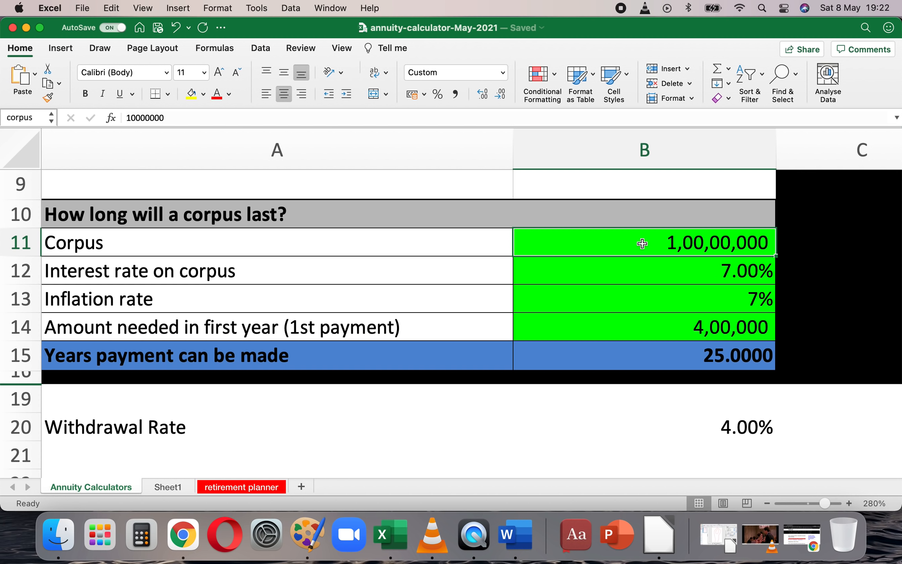
pyautogui.moveTo(580, 300)
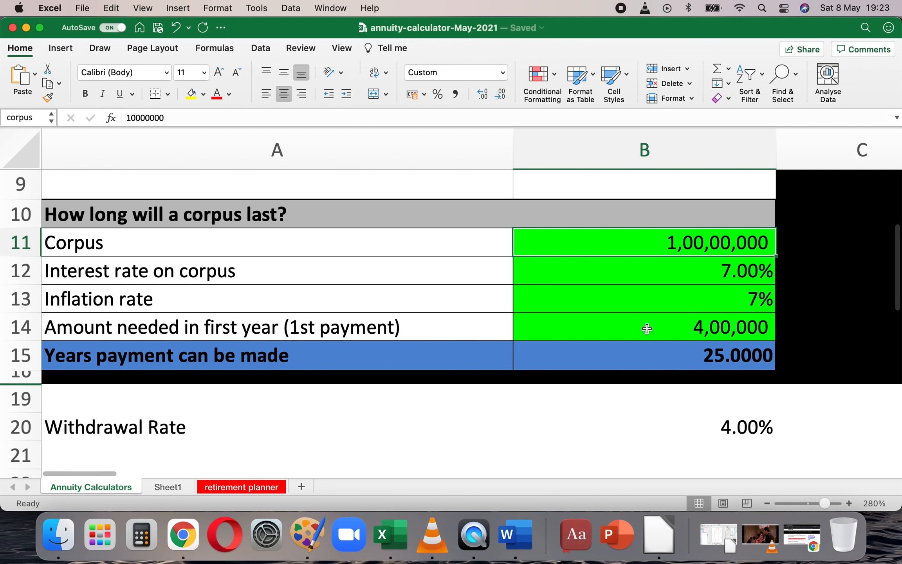
# Review the first-year payment, corpus and withdrawal-rate cells before changing the payment
pyautogui.click(644, 327)
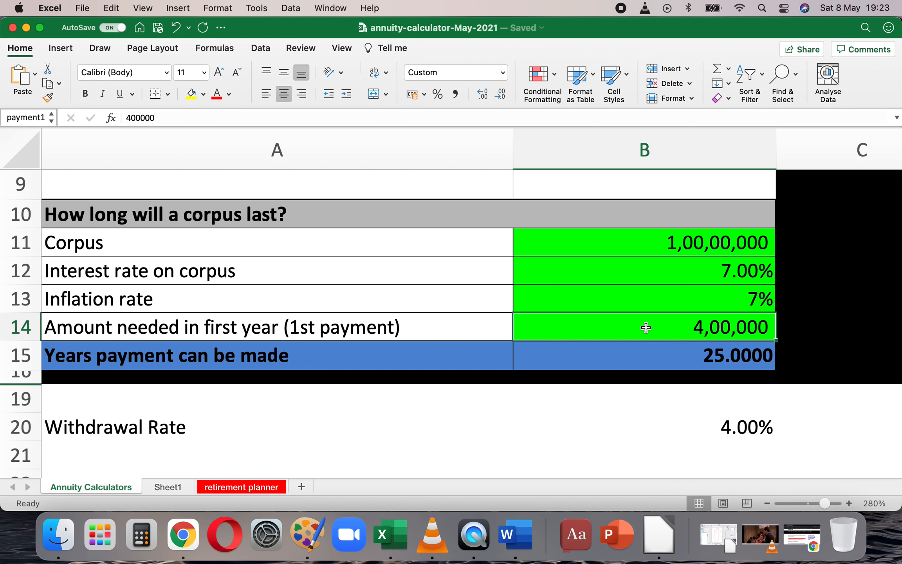
pyautogui.click(643, 242)
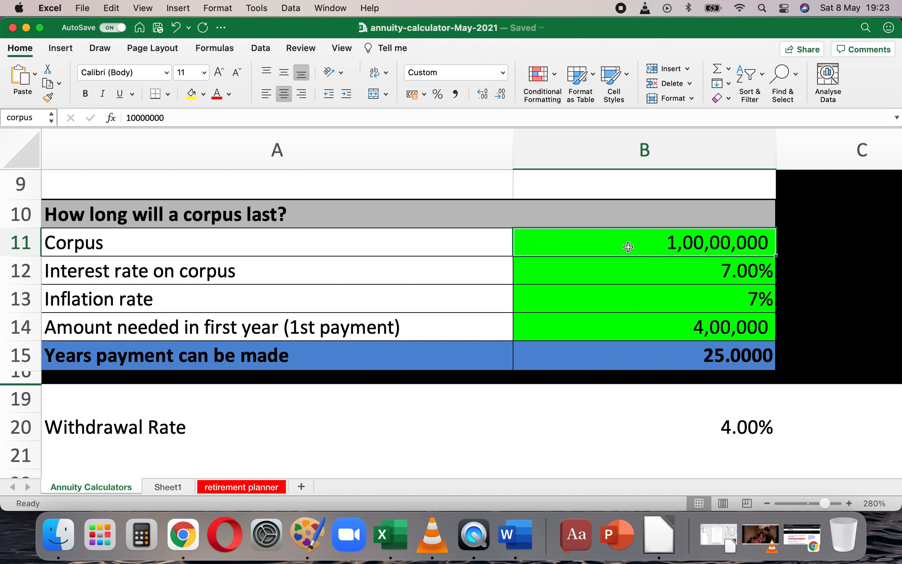
pyautogui.moveTo(700, 439)
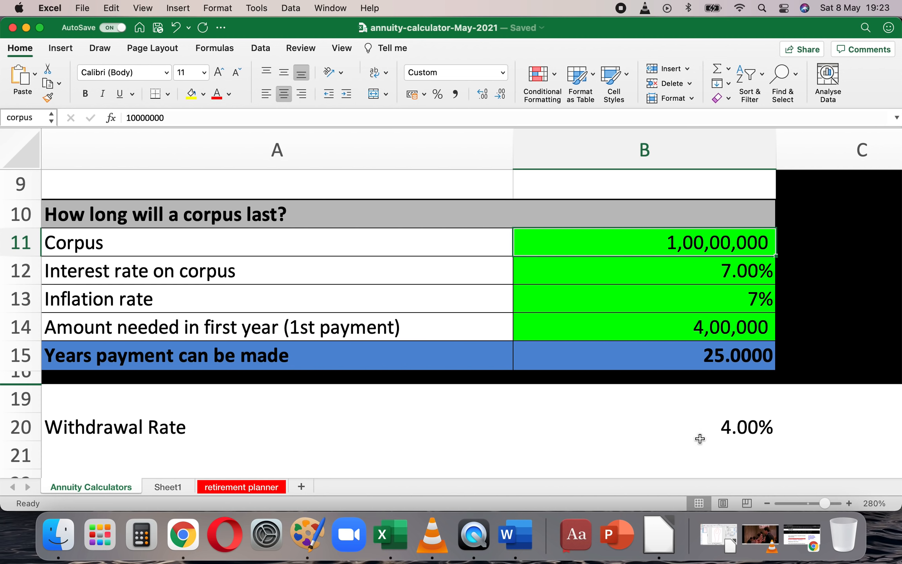
pyautogui.click(643, 427)
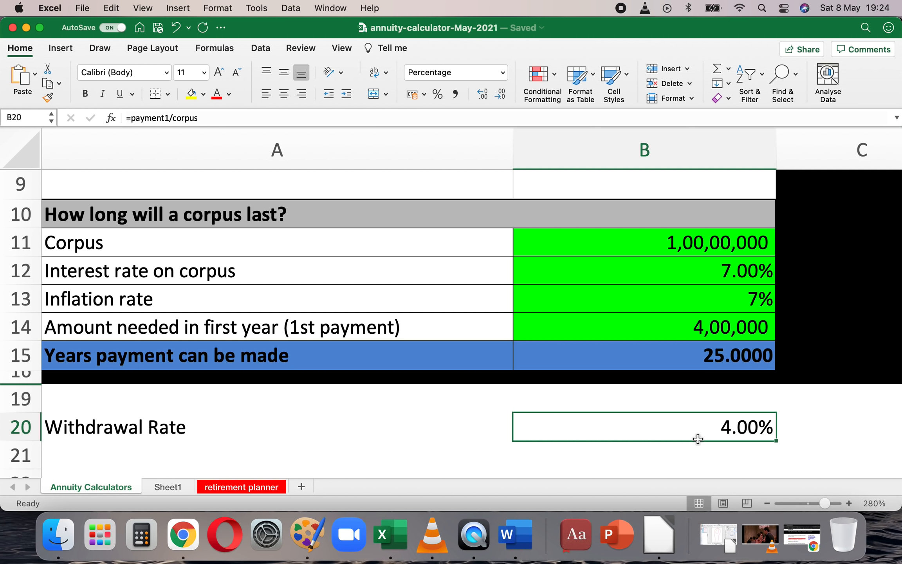
pyautogui.moveTo(621, 326)
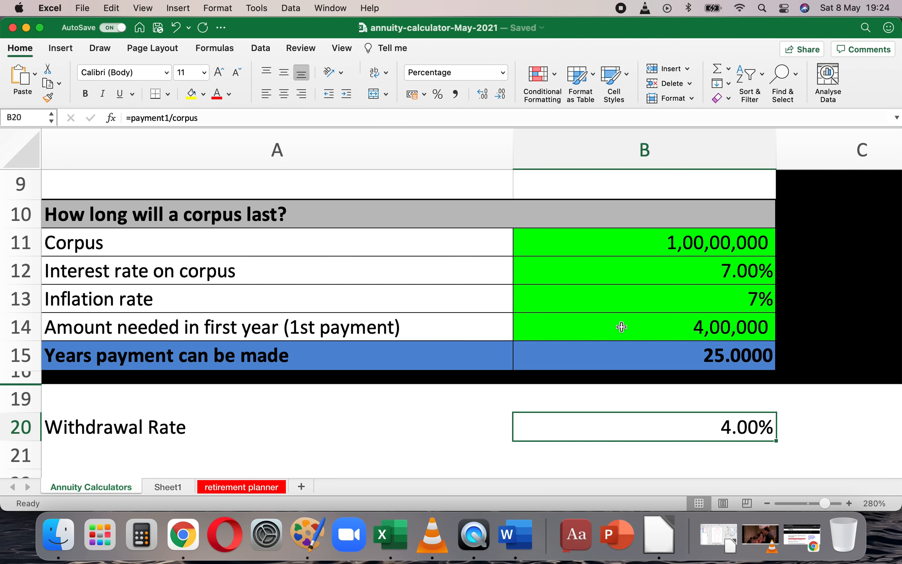
# Enter a first-year payment of 5,00,000 and check the NPER years-of-payment formula in B15
pyautogui.write('50')
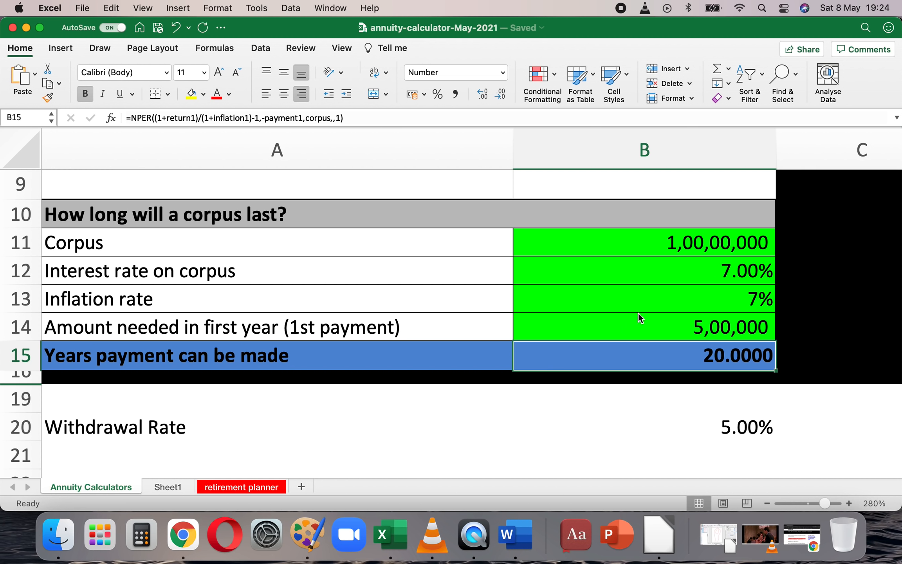
pyautogui.click(165, 488)
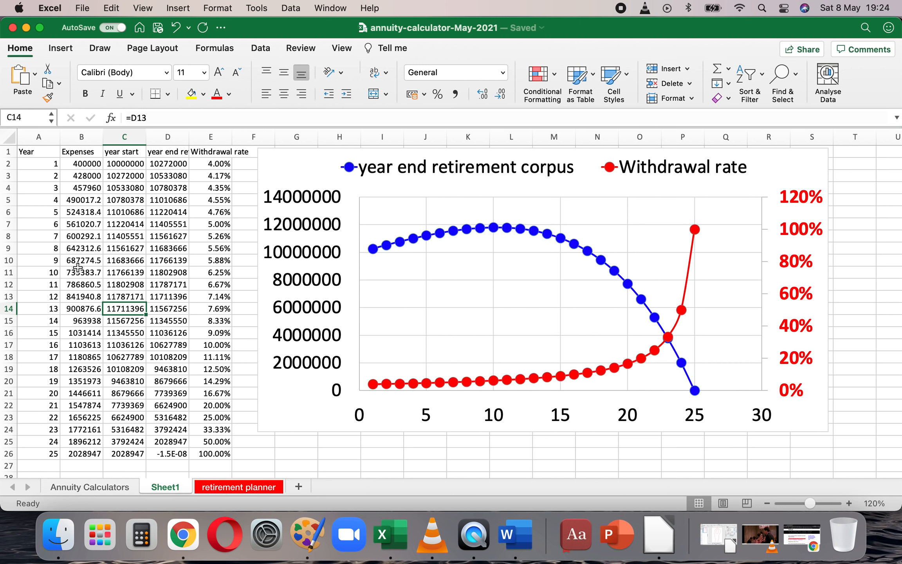
pyautogui.moveTo(93, 373)
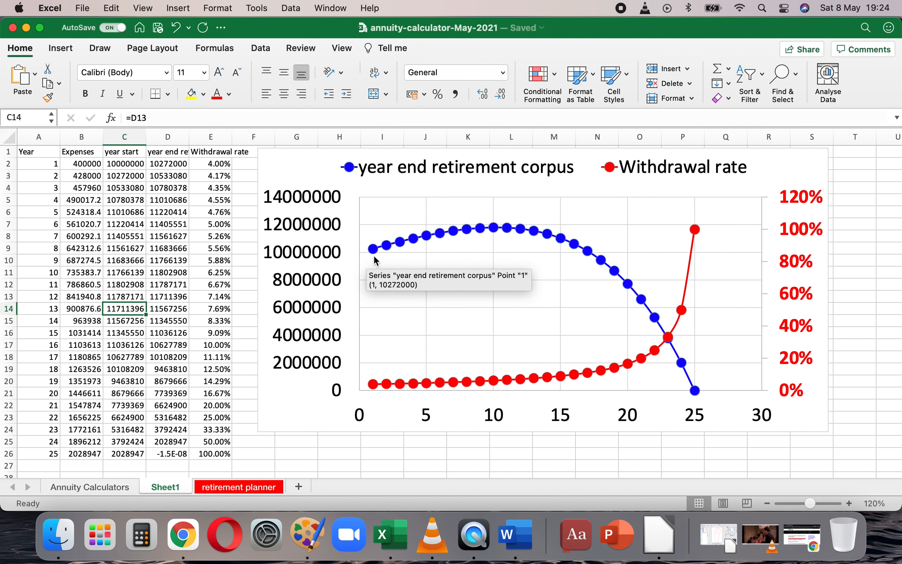
pyautogui.moveTo(448, 242)
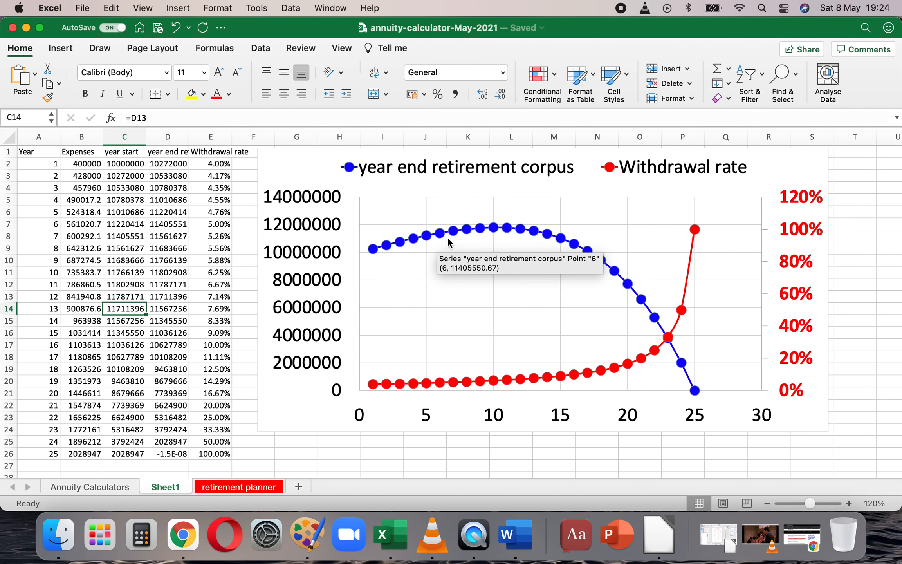
pyautogui.moveTo(478, 238)
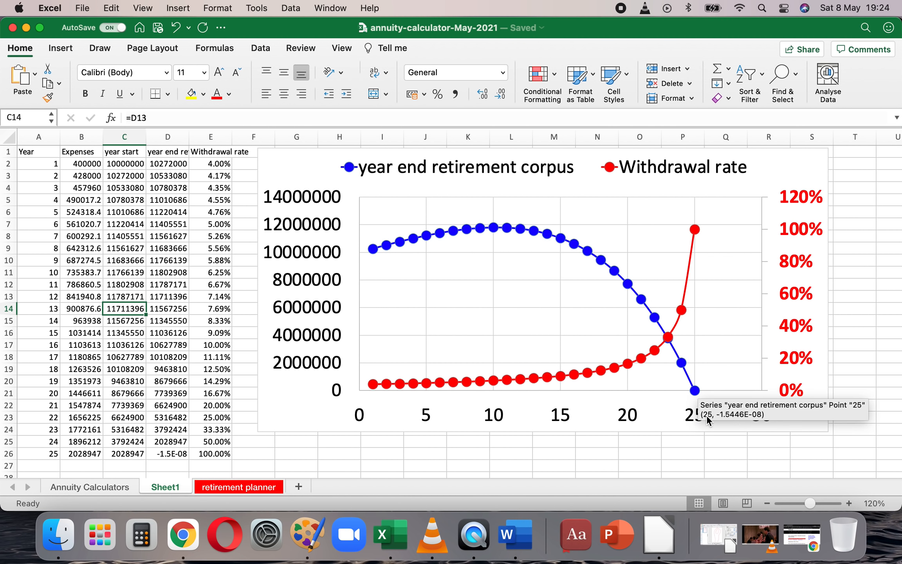
pyautogui.moveTo(743, 401)
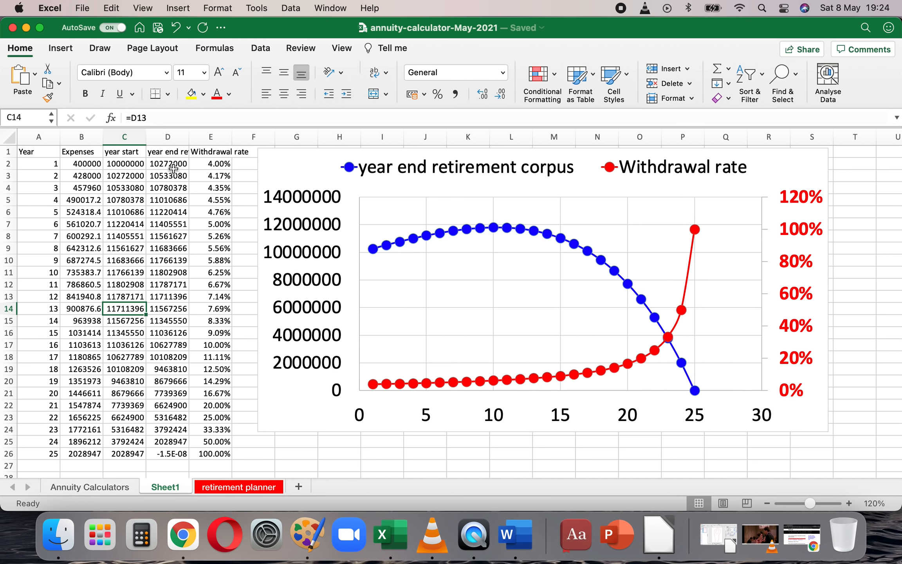
pyautogui.moveTo(207, 168)
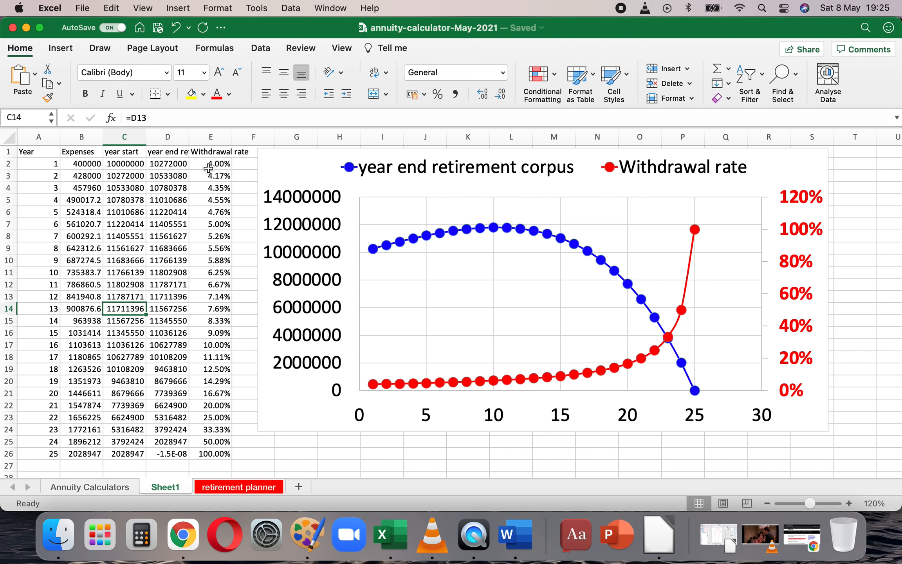
pyautogui.moveTo(235, 198)
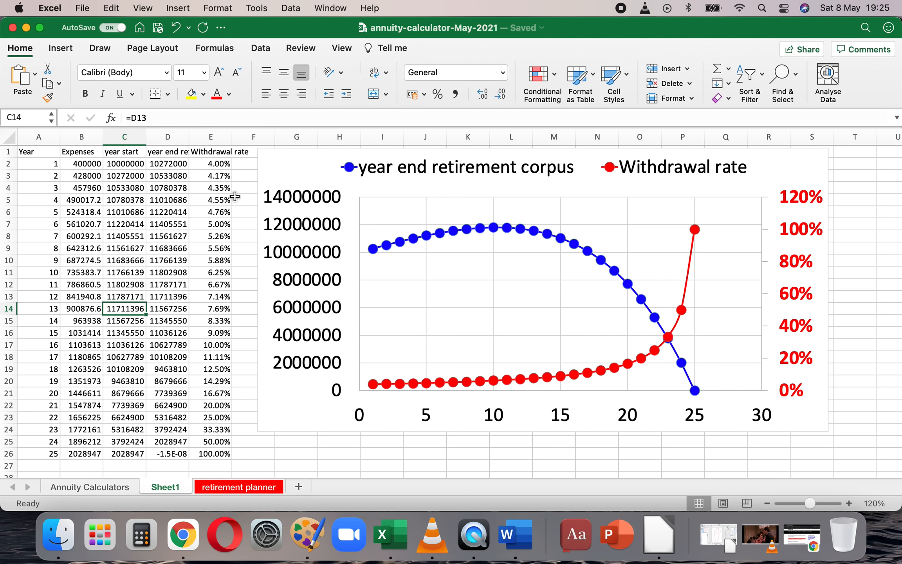
pyautogui.moveTo(153, 207)
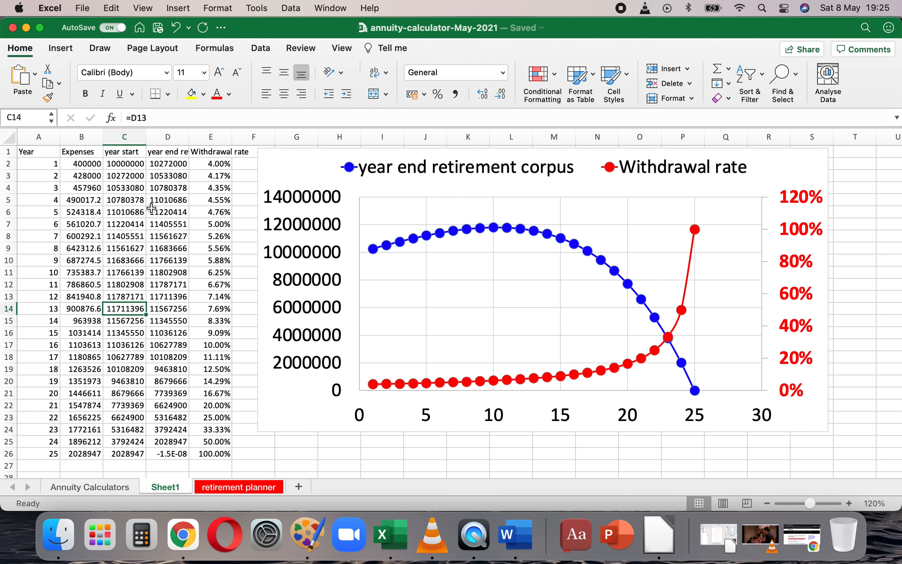
pyautogui.moveTo(437, 385)
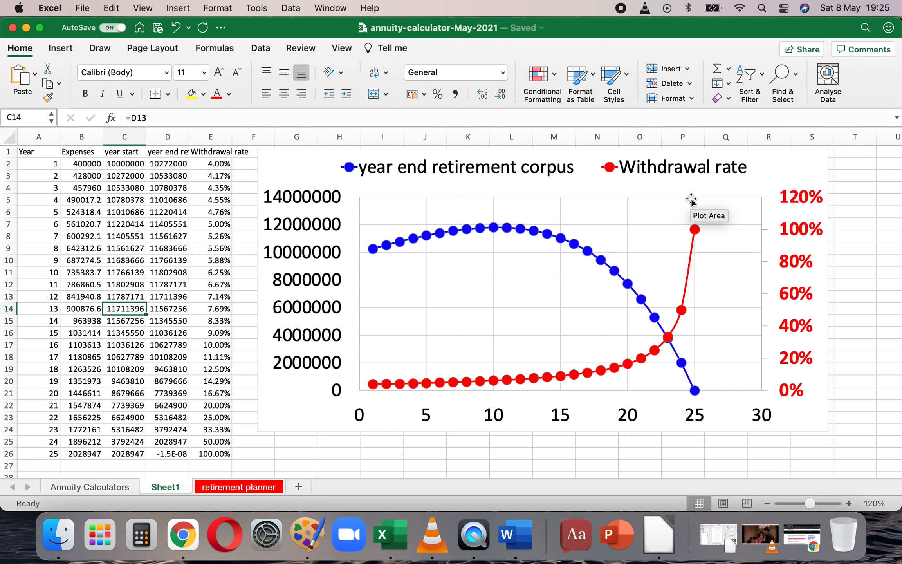
pyautogui.moveTo(376, 353)
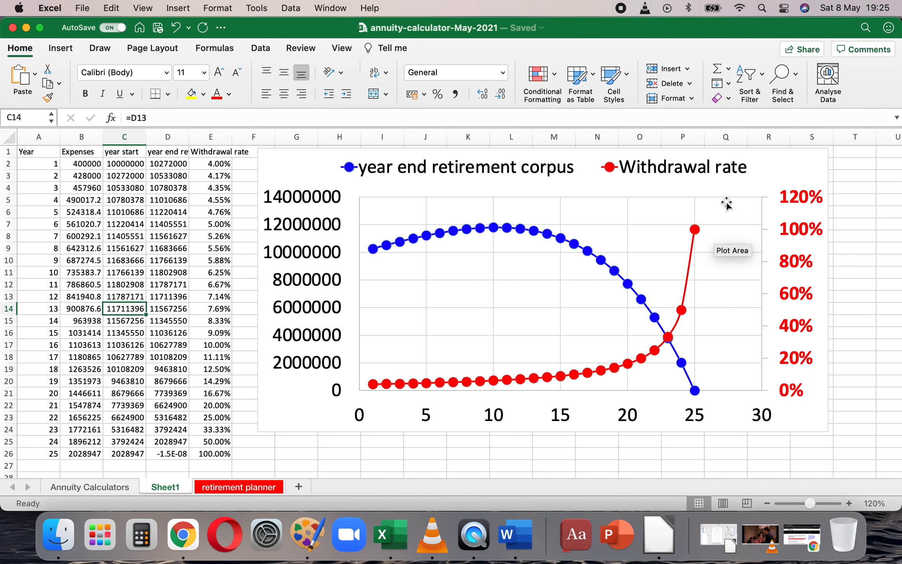
pyautogui.moveTo(270, 242)
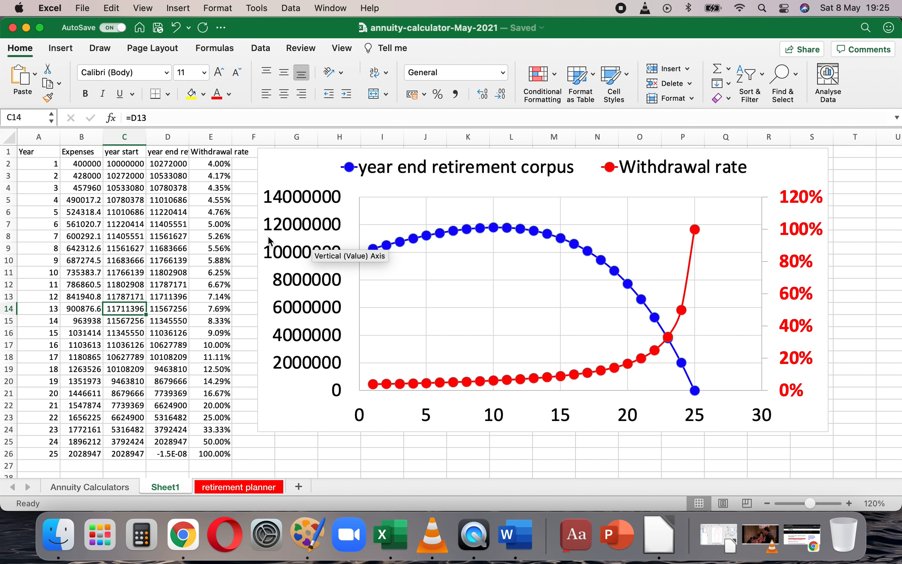
# Point out the corpus-depletion chart on Sheet1 before returning to the freefincal article
pyautogui.click(210, 164)
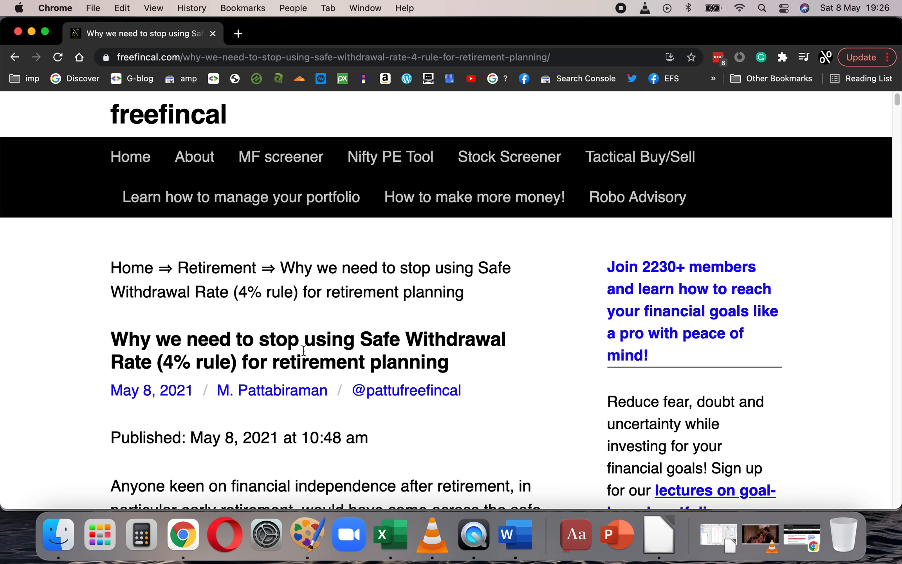
# Scroll the freefincal article down to the 4% rule explanation and Bengen's 4.5% quote
pyautogui.scroll(-3)
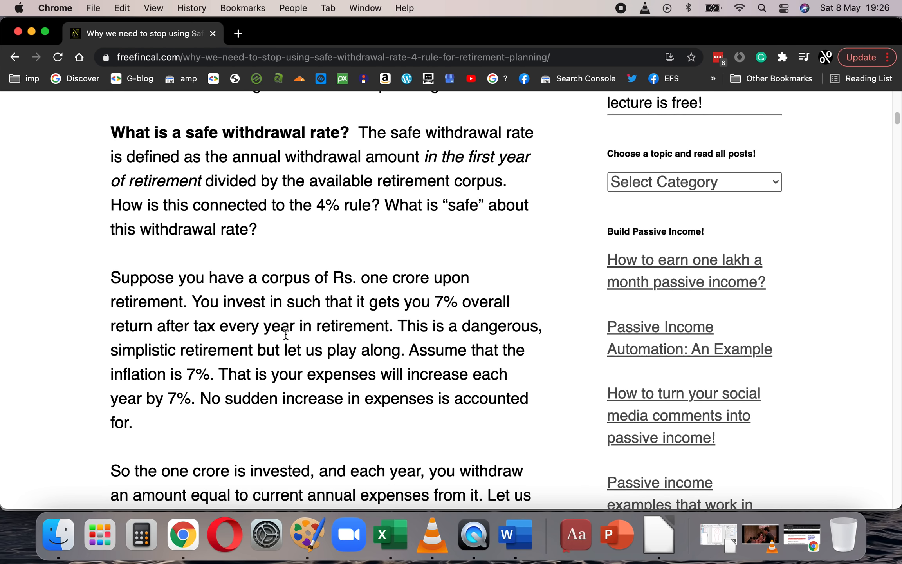
pyautogui.scroll(-3)
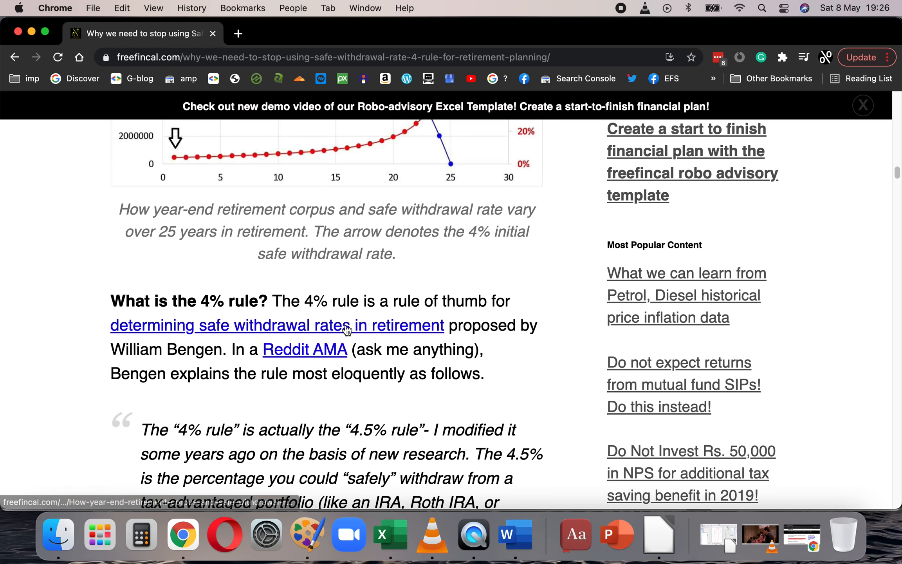
pyautogui.scroll(-3)
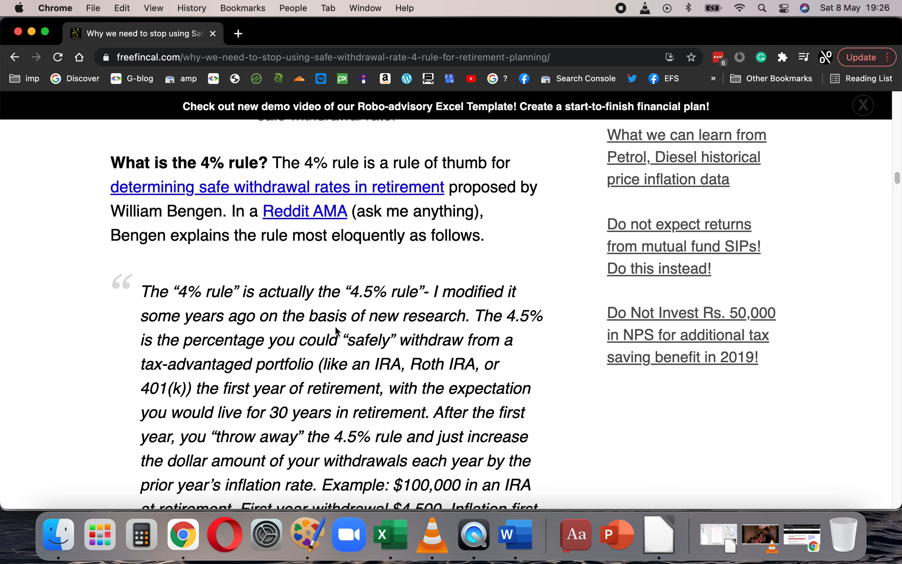
pyautogui.scroll(-3)
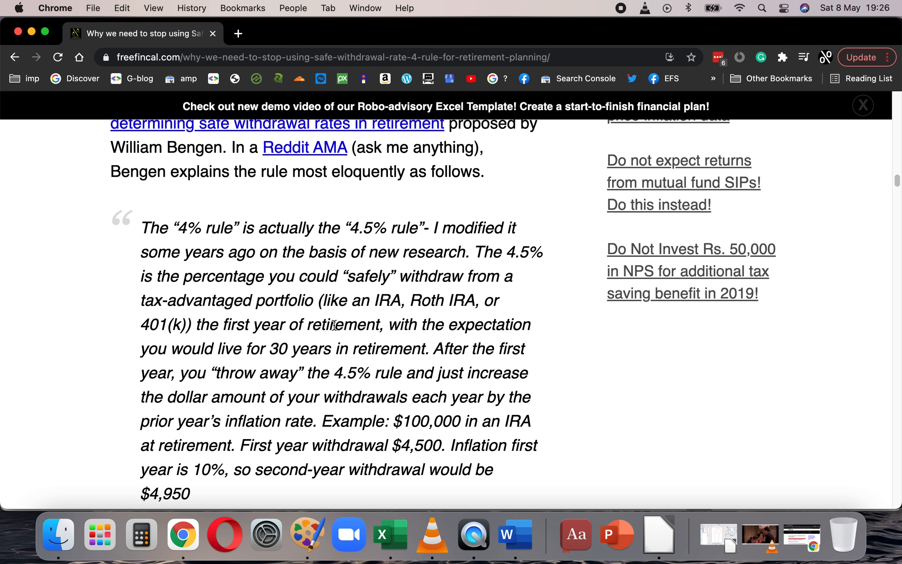
pyautogui.moveTo(290, 401)
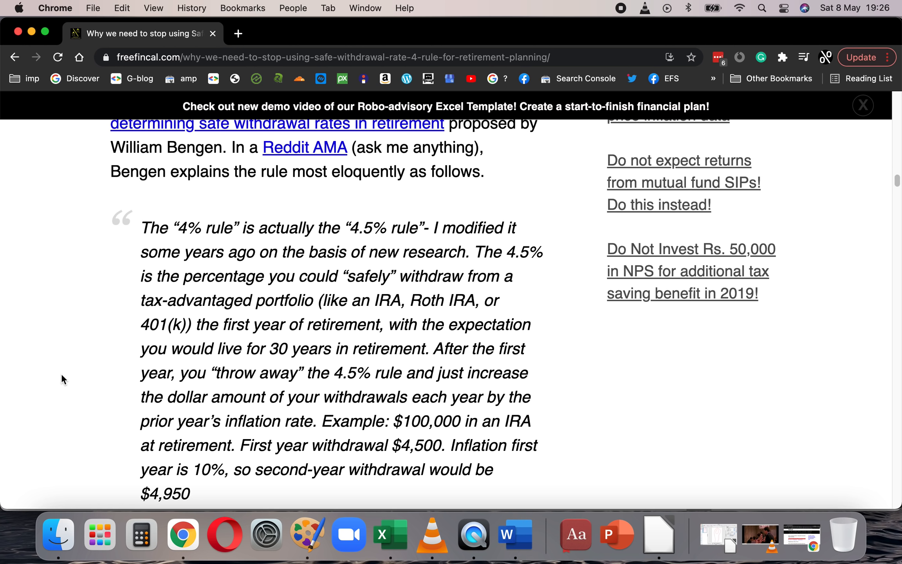
pyautogui.moveTo(349, 535)
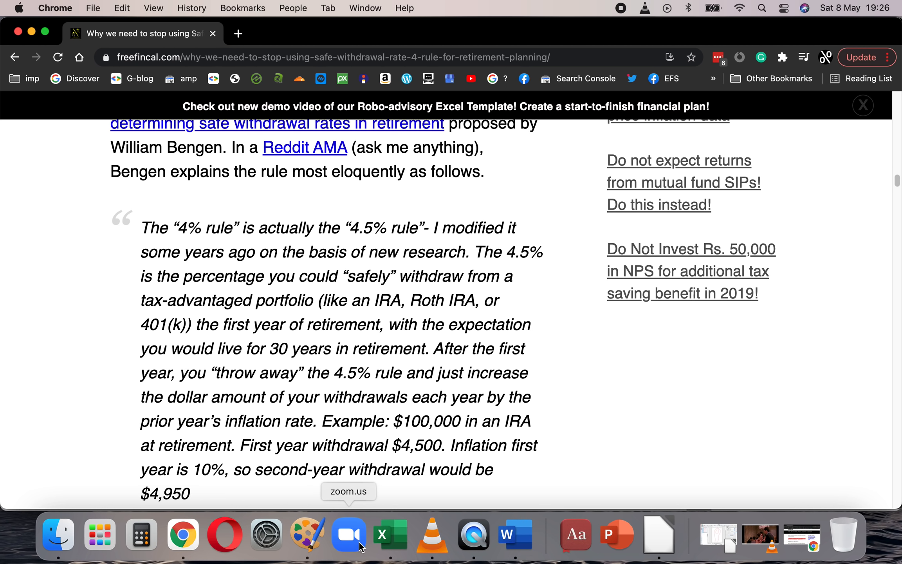
pyautogui.click(390, 535)
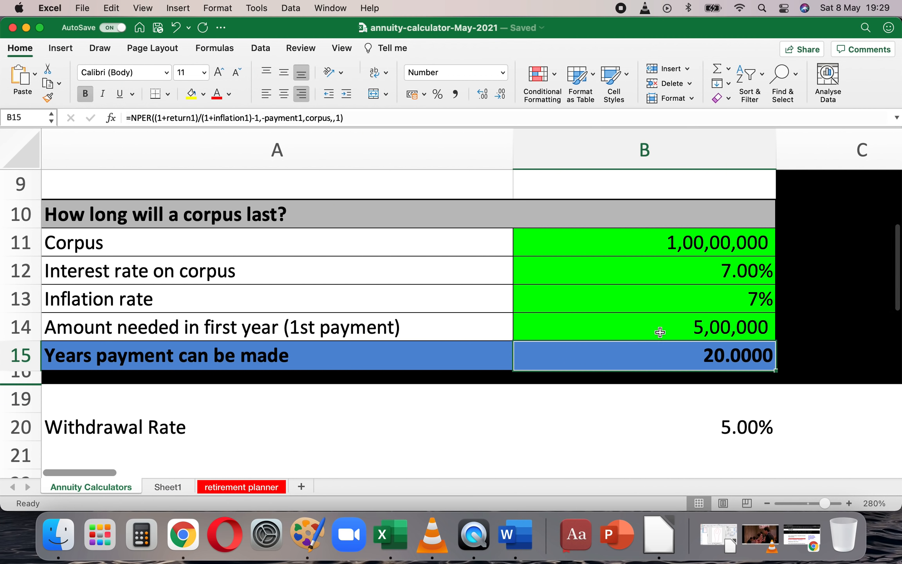
pyautogui.click(660, 326)
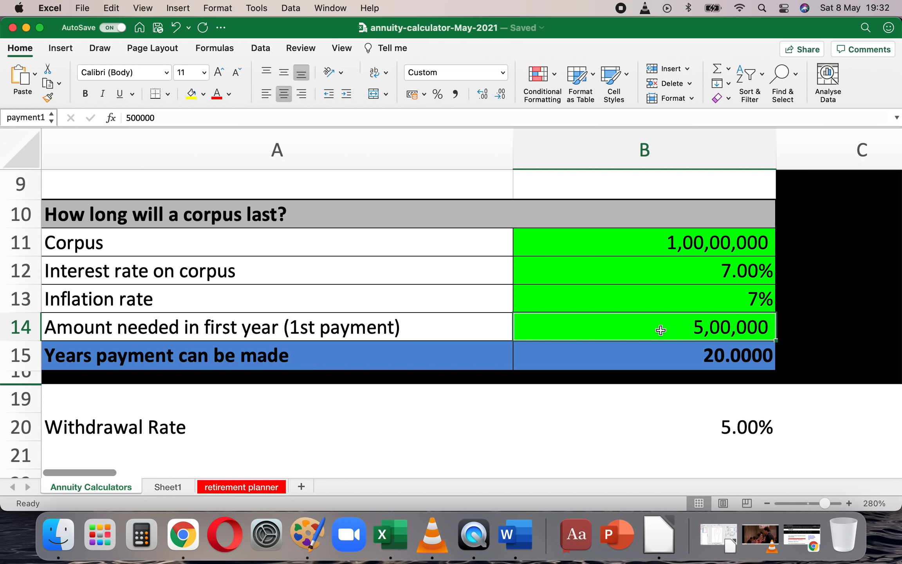
pyautogui.moveTo(562, 353)
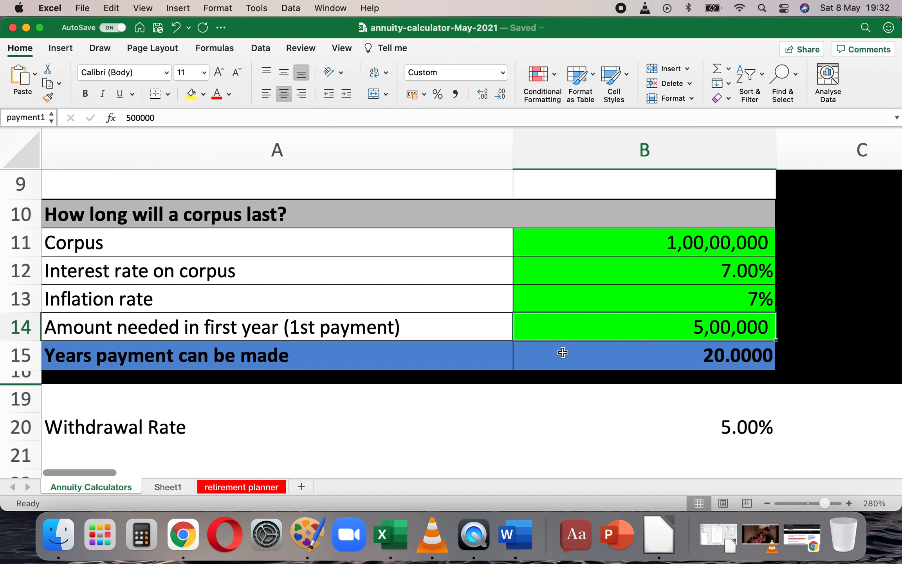